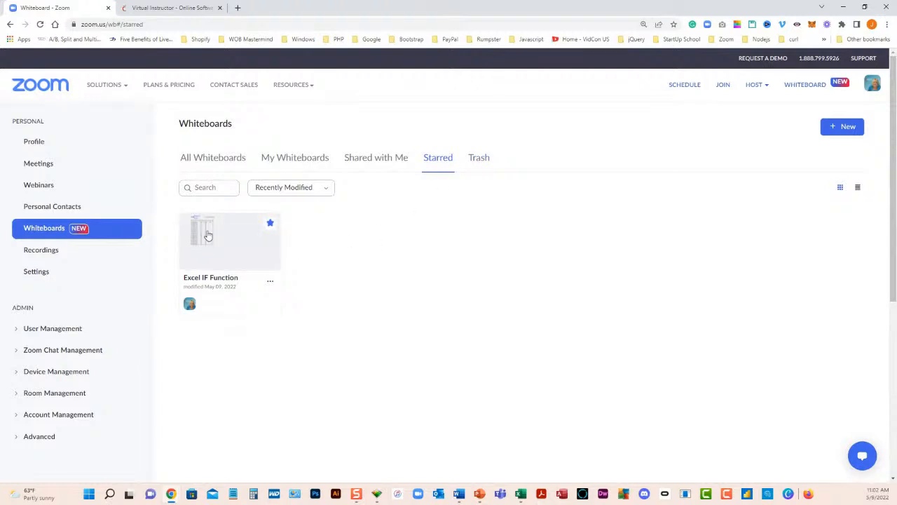
# Open the new untitled whiteboard so it can be renamed to Sample.
pyautogui.doubleClick(208, 235)
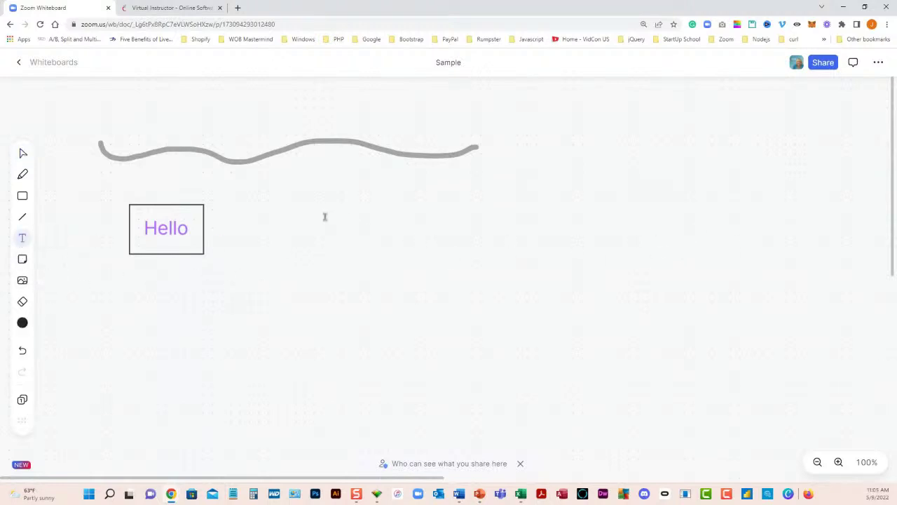
# Pick a drawing tool from the whiteboard toolbar to add the wavy line and Hello box.
pyautogui.click(17, 61)
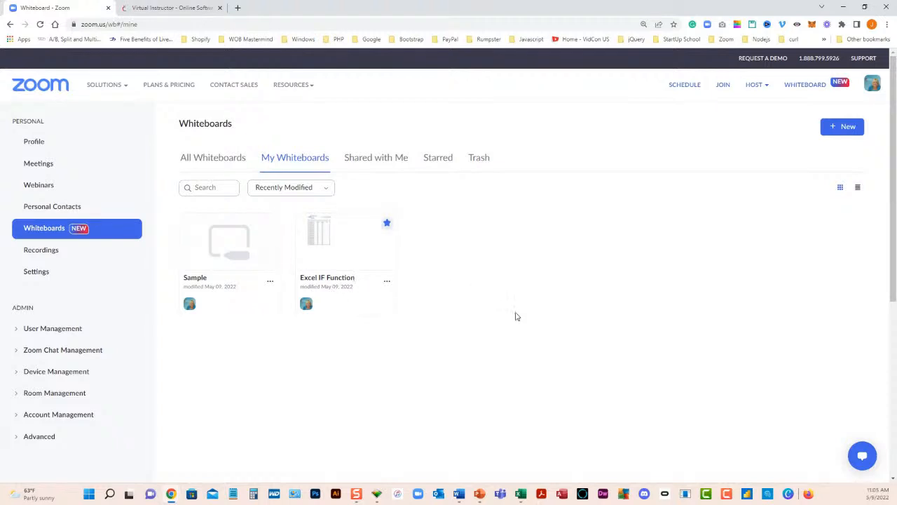
pyautogui.moveTo(363, 235)
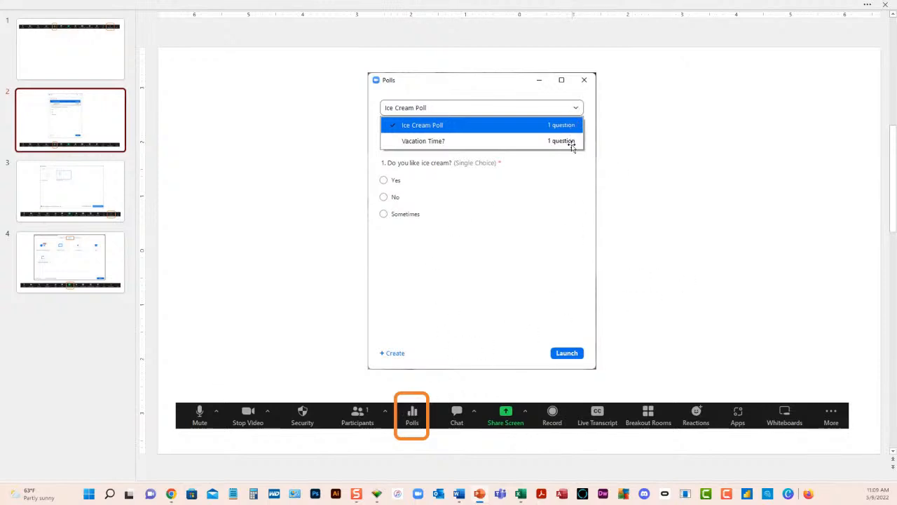
pyautogui.moveTo(674, 286)
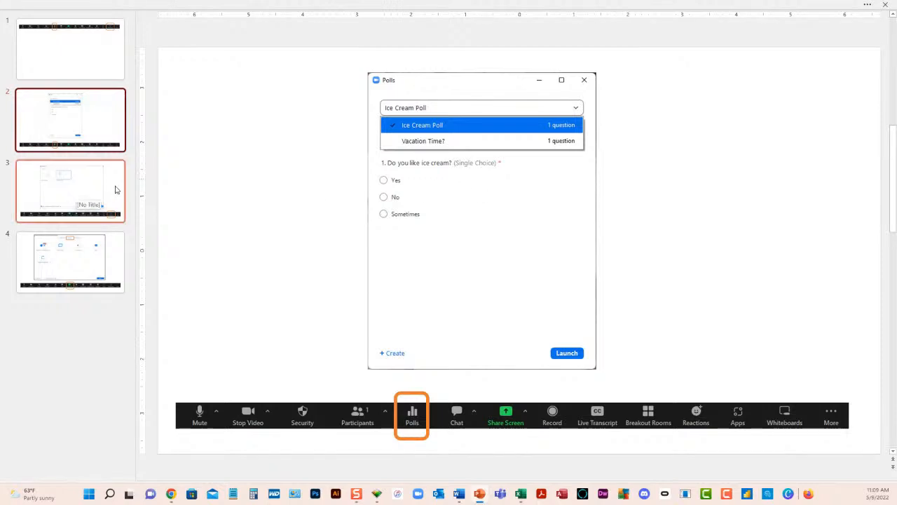
# Show slide 3, the in-meeting Whiteboards dialog listing Excel IF Function.
pyautogui.click(784, 411)
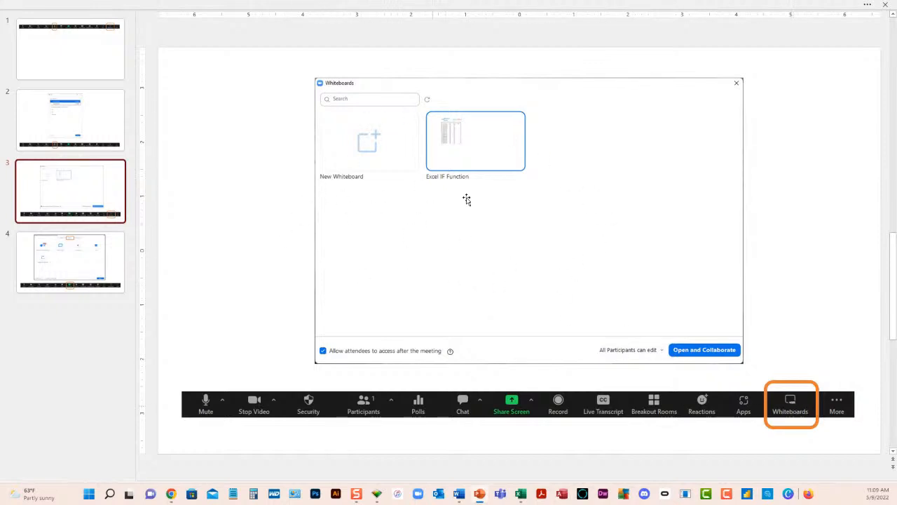